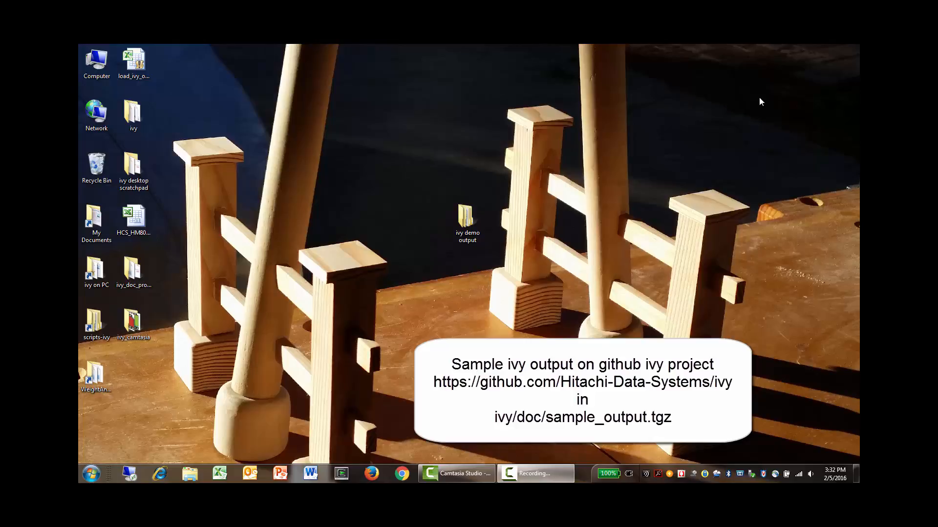
{"action": "mouse_move", "coordinate": [521, 330]}
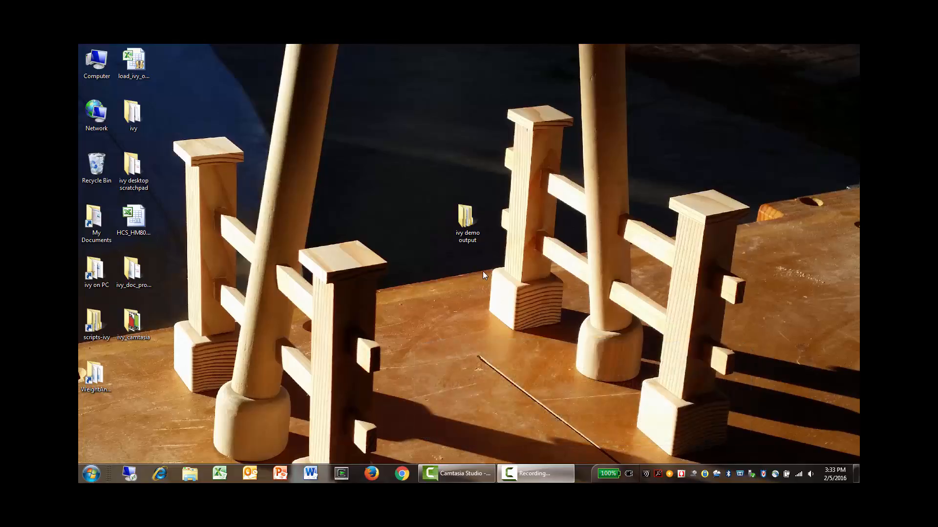
Open the ivy demo output folder listing the demo0 through demob subfolders
{"action": "double_click", "coordinate": [467, 218]}
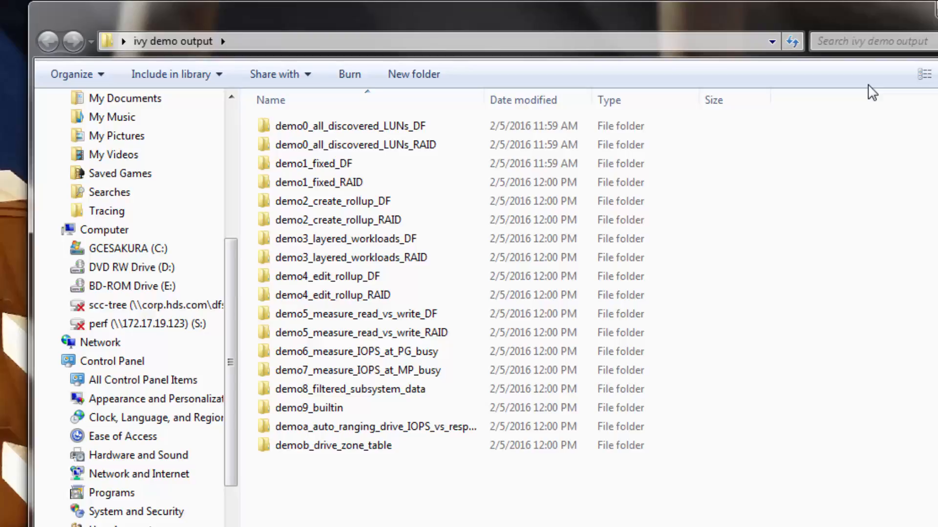
{"action": "mouse_move", "coordinate": [552, 114]}
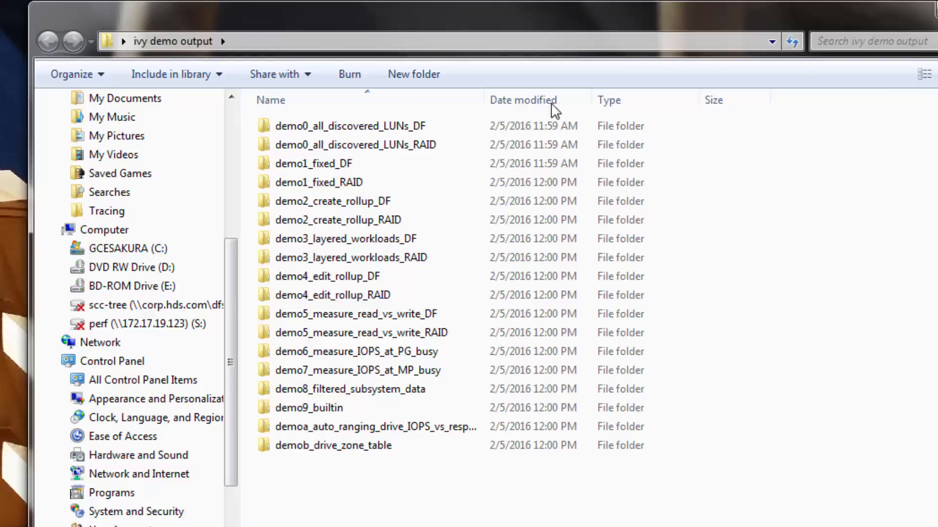
{"action": "mouse_move", "coordinate": [354, 134]}
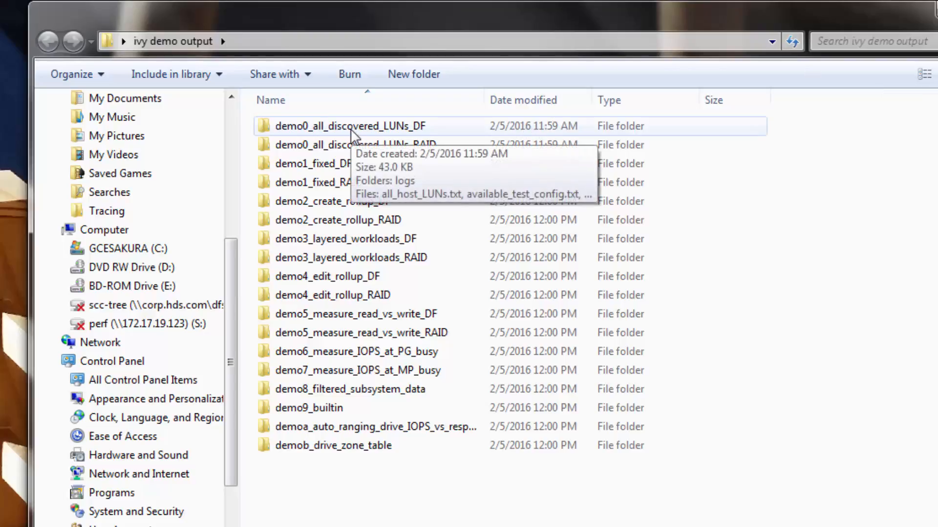
Open demo0_all_discovered_LUNs_DF to see its logs, LUN lists and ivyscript file
{"action": "double_click", "coordinate": [345, 126]}
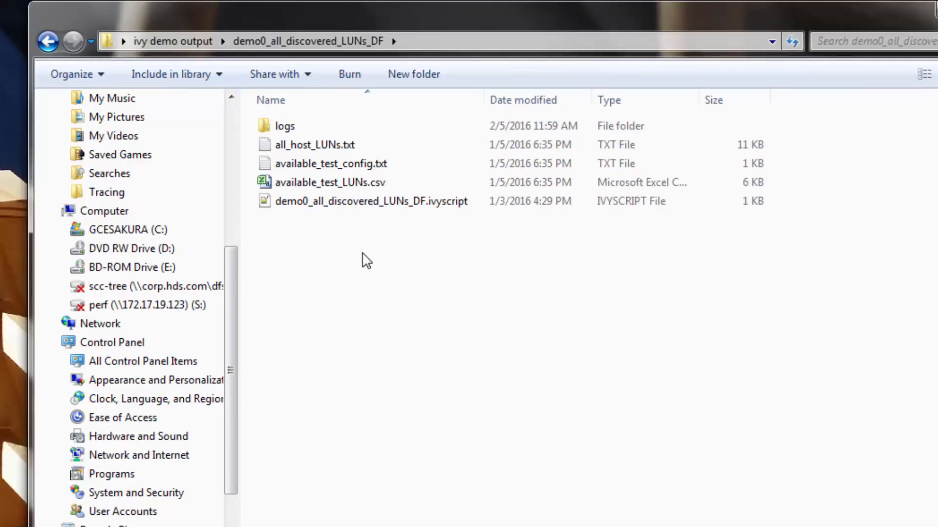
{"action": "mouse_move", "coordinate": [360, 263]}
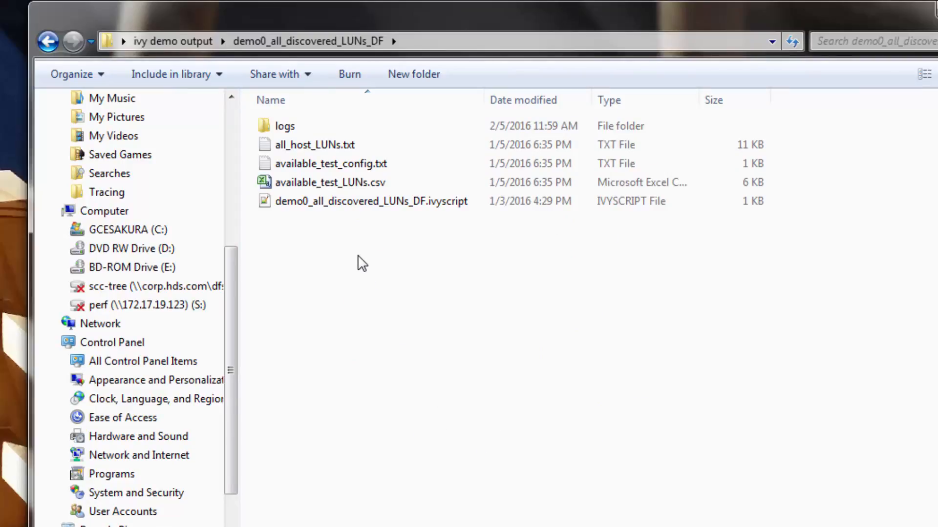
{"action": "mouse_move", "coordinate": [365, 259]}
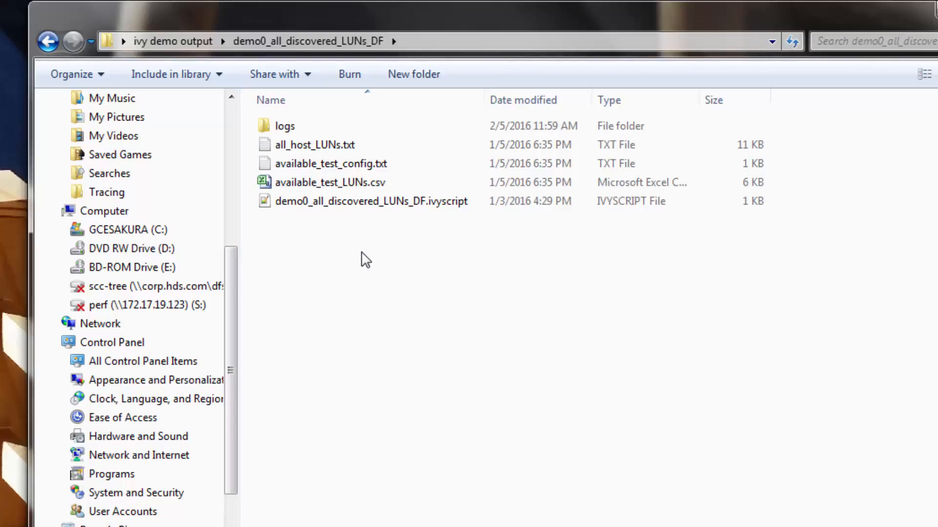
{"action": "mouse_move", "coordinate": [359, 250]}
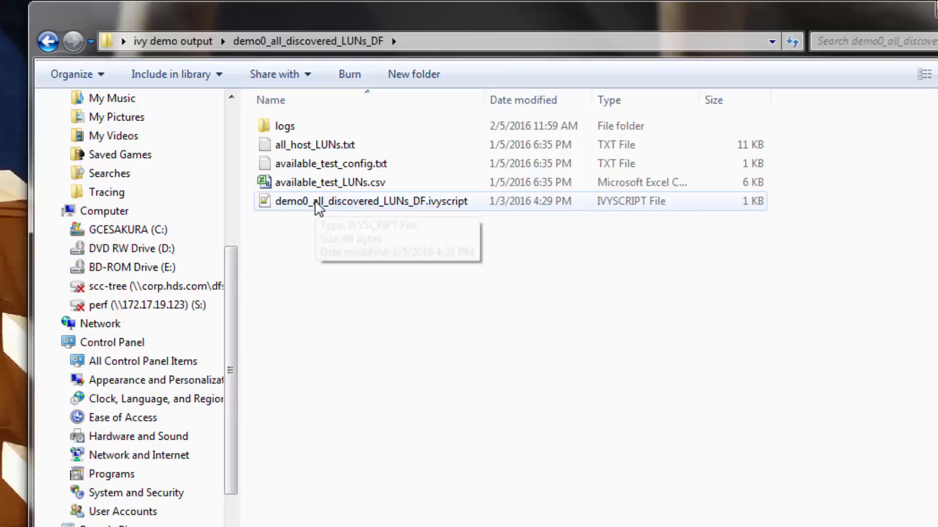
Open demo0_all_discovered_LUNs_DF.ivyscript in Notepad++ to read its sun159 hosts line
{"action": "double_click", "coordinate": [371, 202]}
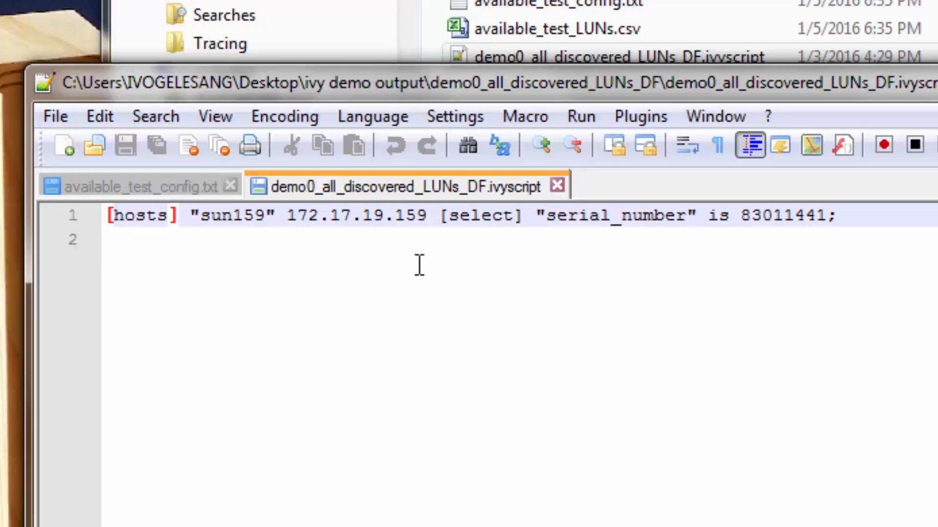
{"action": "mouse_move", "coordinate": [247, 256]}
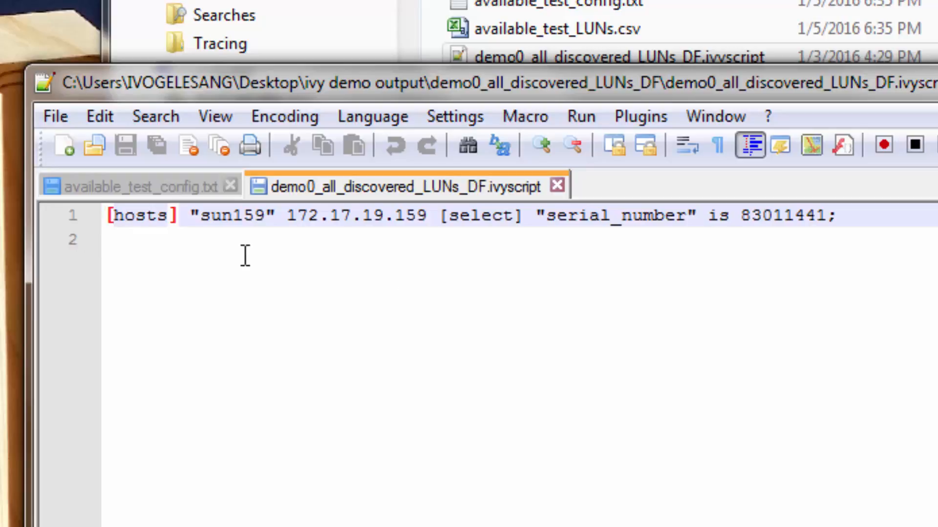
{"action": "mouse_move", "coordinate": [377, 260]}
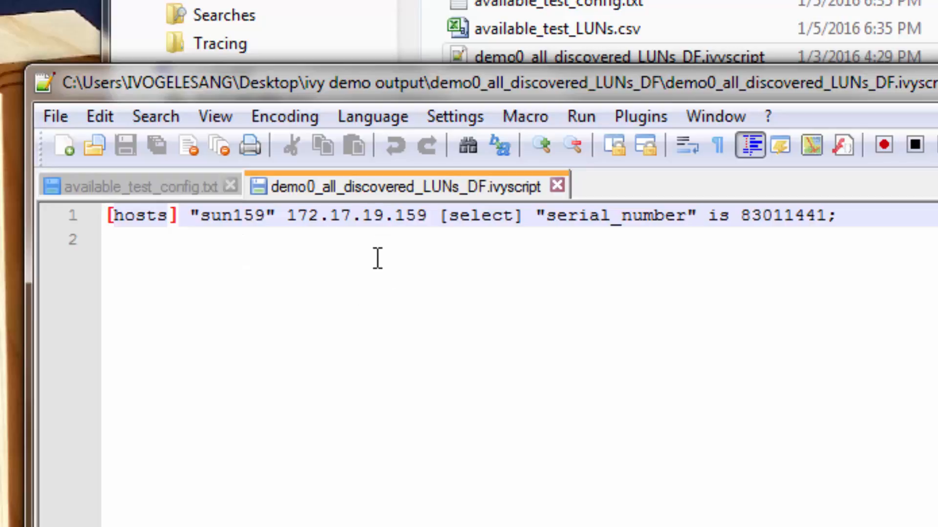
{"action": "mouse_move", "coordinate": [396, 247]}
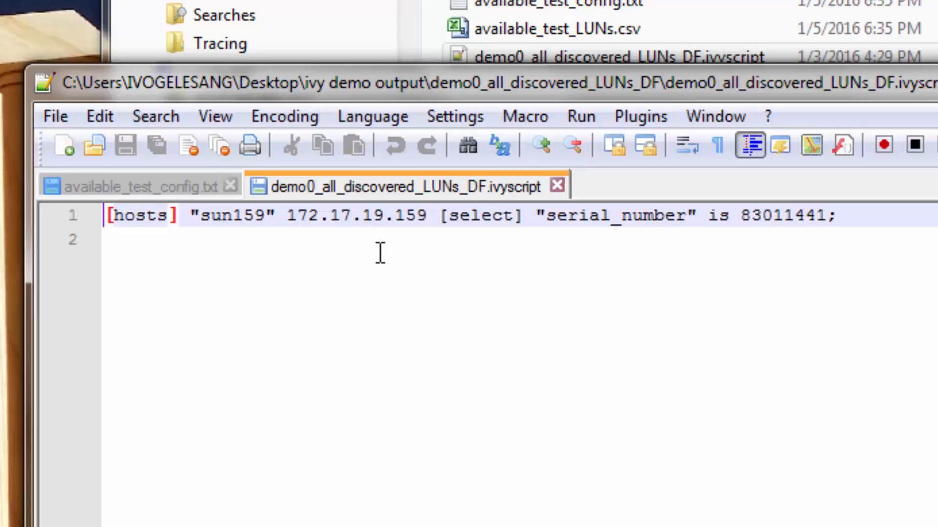
{"action": "mouse_move", "coordinate": [672, 250]}
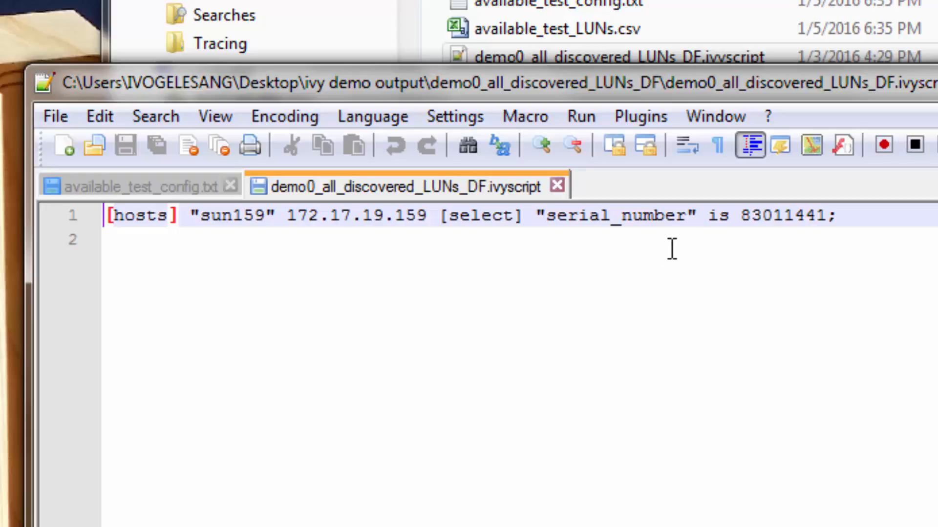
{"action": "mouse_move", "coordinate": [699, 242]}
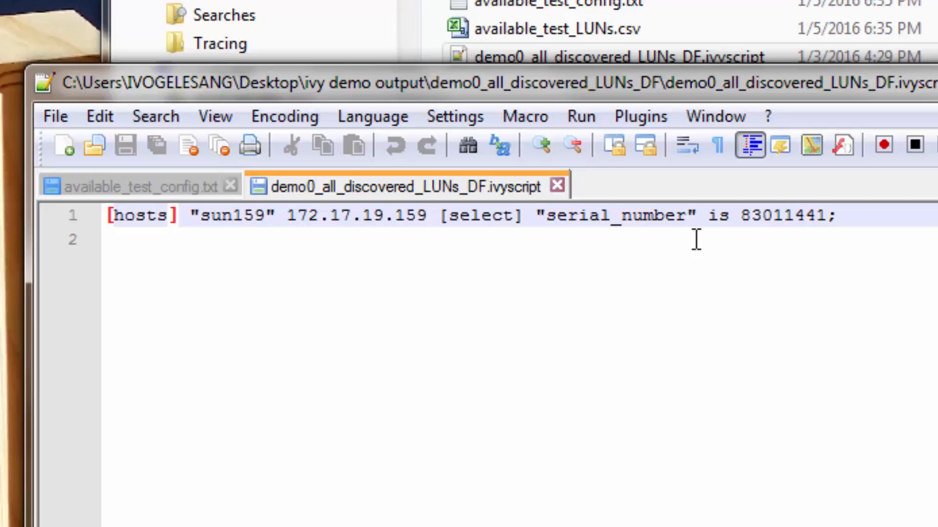
{"action": "mouse_move", "coordinate": [724, 266]}
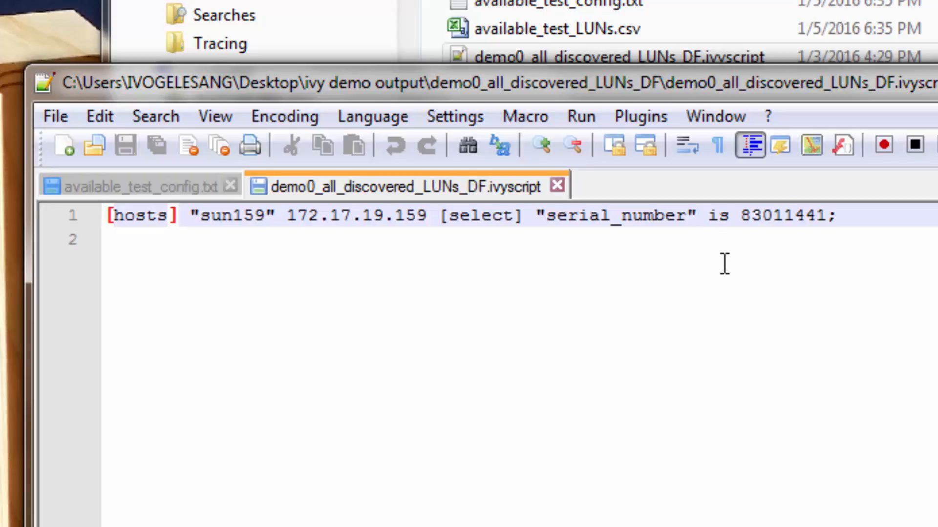
{"action": "mouse_move", "coordinate": [779, 284]}
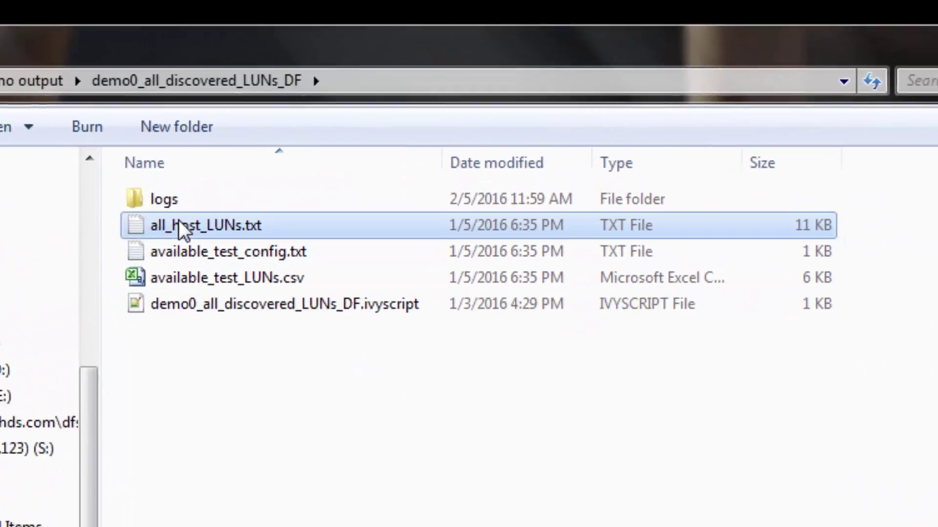
{"action": "double_click", "coordinate": [203, 226]}
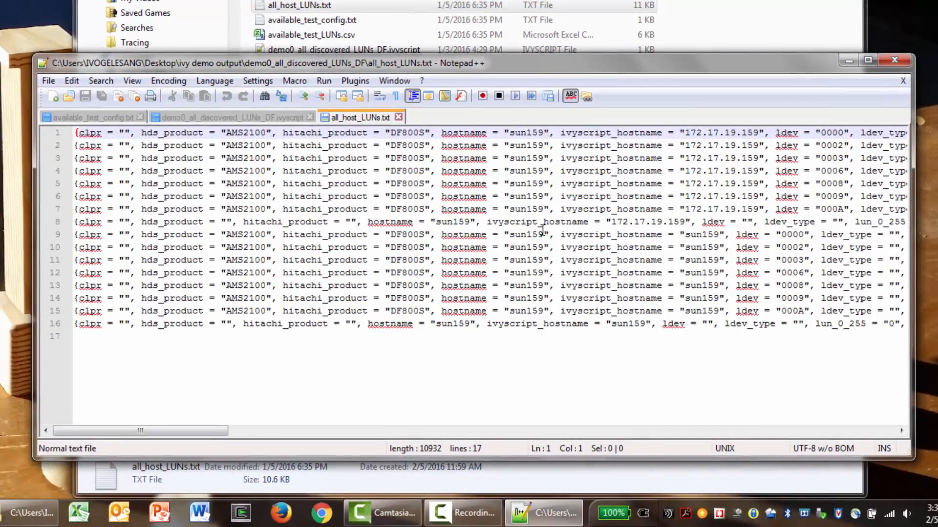
{"action": "mouse_move", "coordinate": [426, 437]}
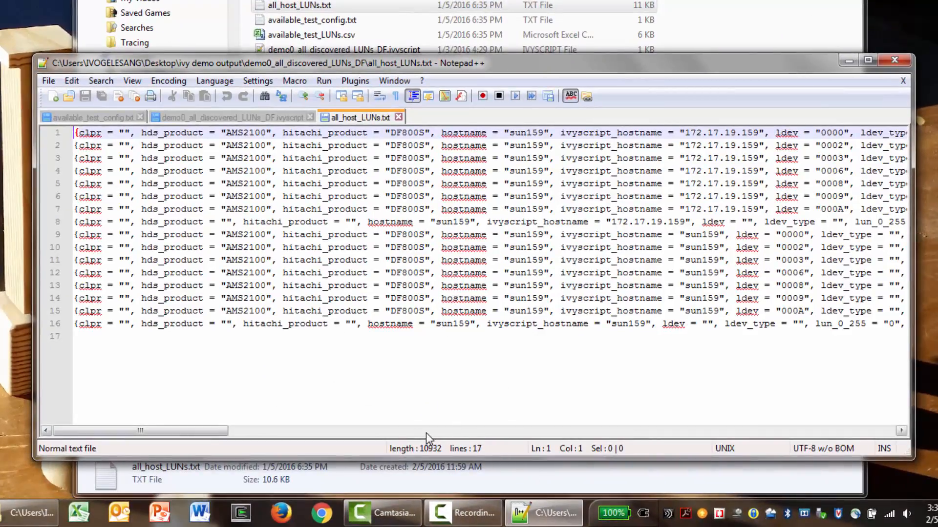
{"action": "mouse_move", "coordinate": [443, 412]}
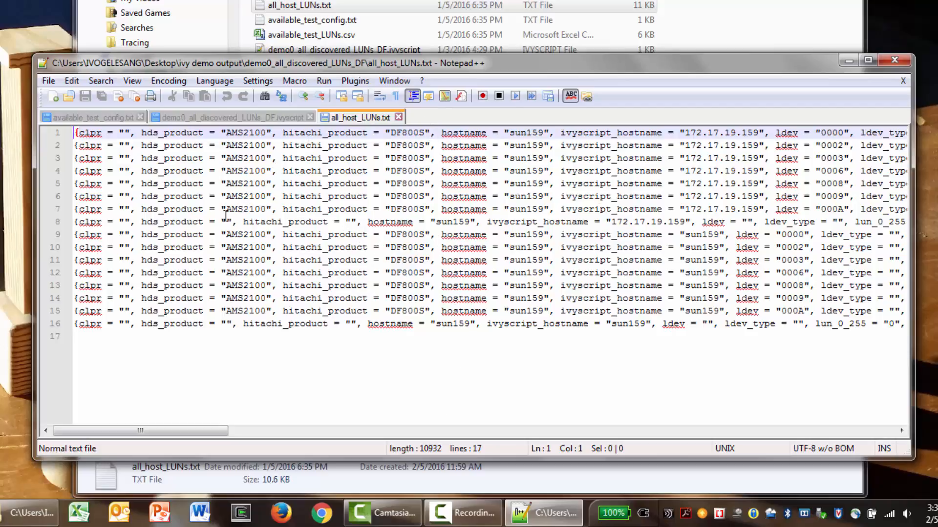
{"action": "mouse_move", "coordinate": [746, 235]}
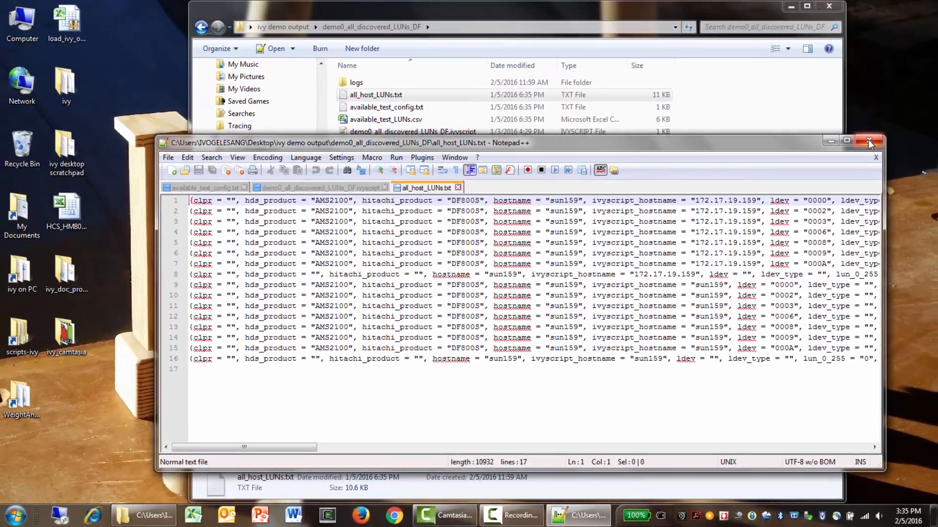
Close Notepad++ and select available_test_LUNs.csv back in the demo0 folder
{"action": "left_click", "coordinate": [864, 140]}
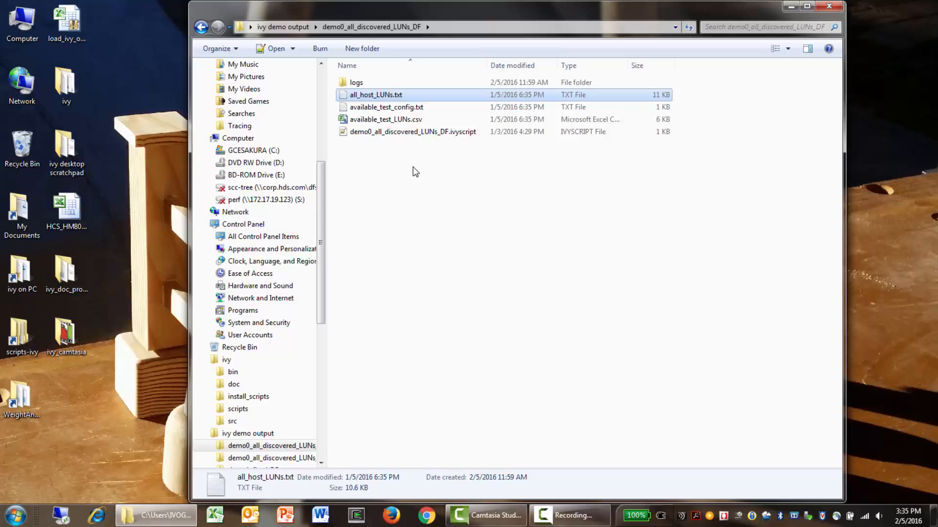
{"action": "mouse_move", "coordinate": [418, 168]}
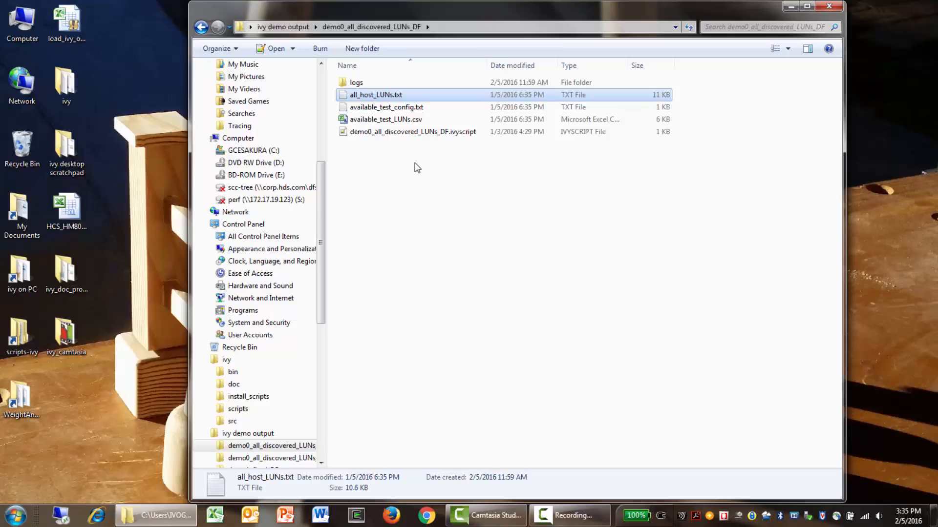
{"action": "mouse_move", "coordinate": [413, 168]}
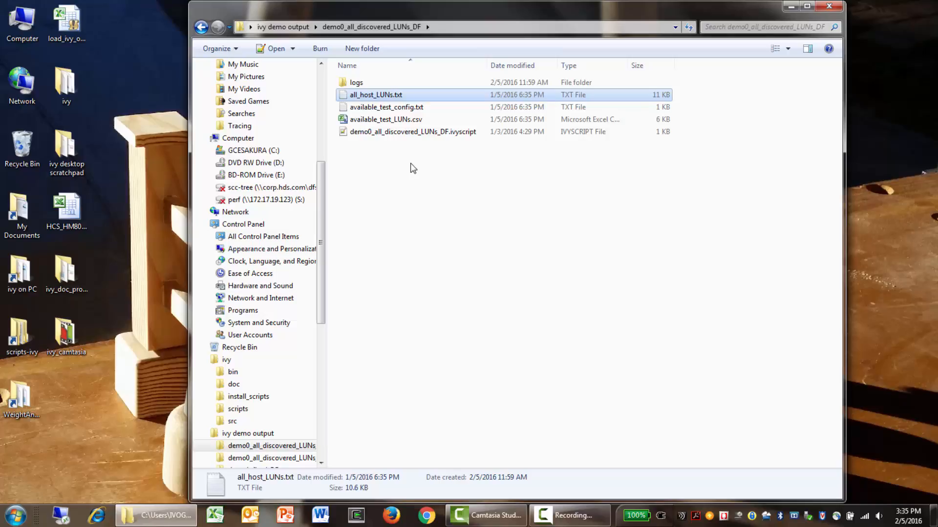
{"action": "mouse_move", "coordinate": [420, 168]}
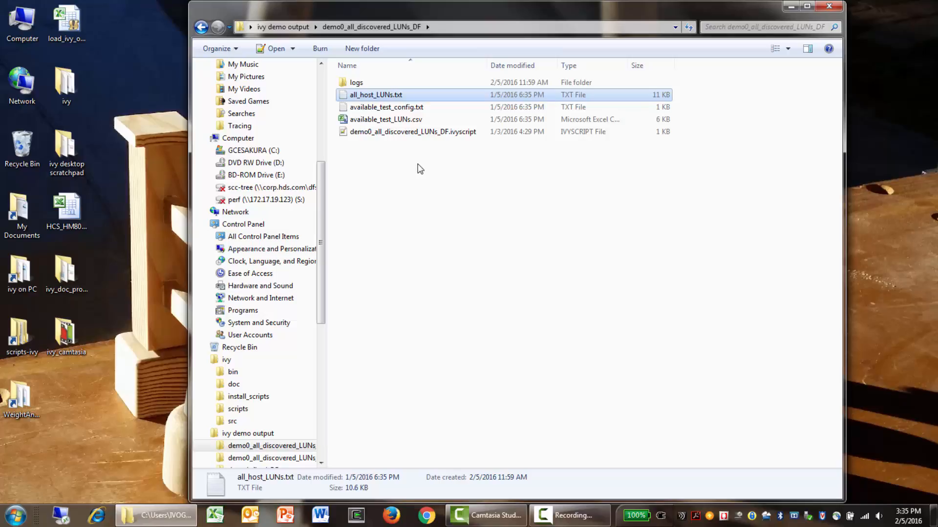
{"action": "mouse_move", "coordinate": [360, 125]}
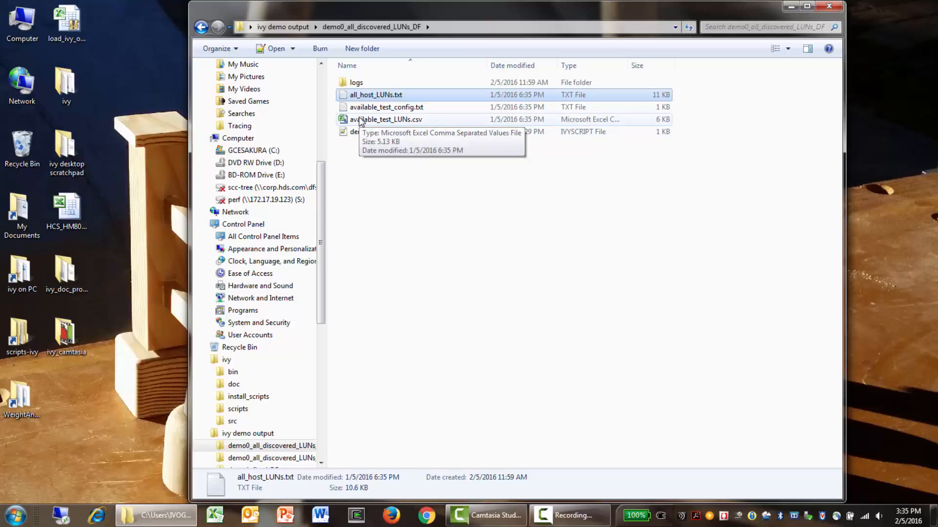
{"action": "left_click", "coordinate": [385, 119]}
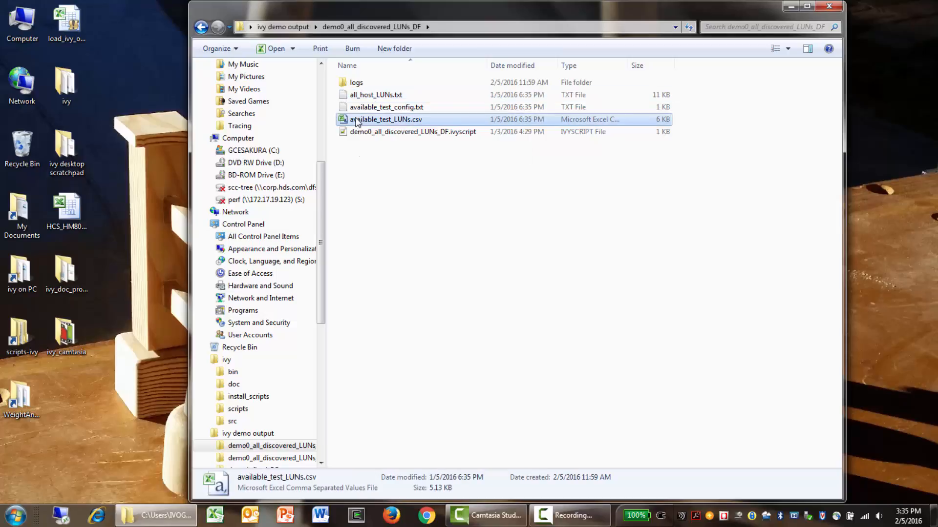
{"action": "double_click", "coordinate": [381, 119]}
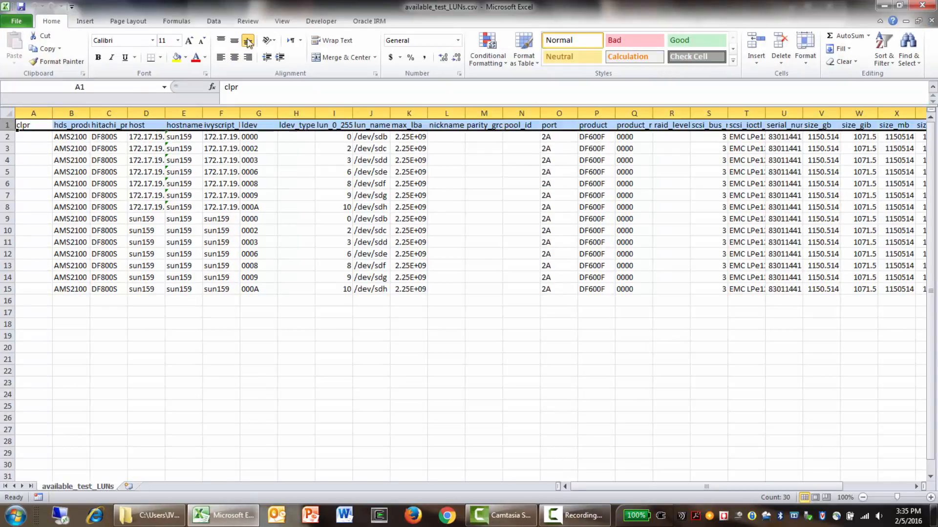
{"action": "left_click", "coordinate": [325, 40]}
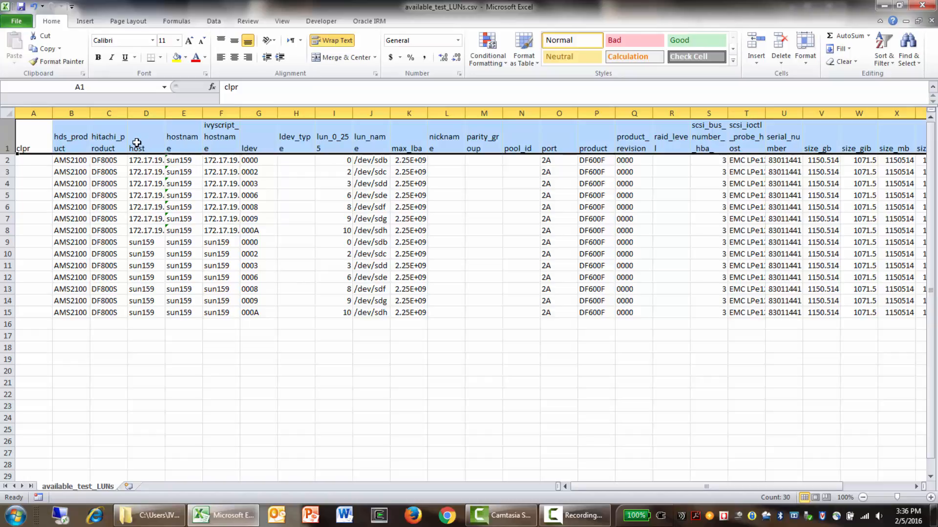
{"action": "mouse_move", "coordinate": [301, 149]}
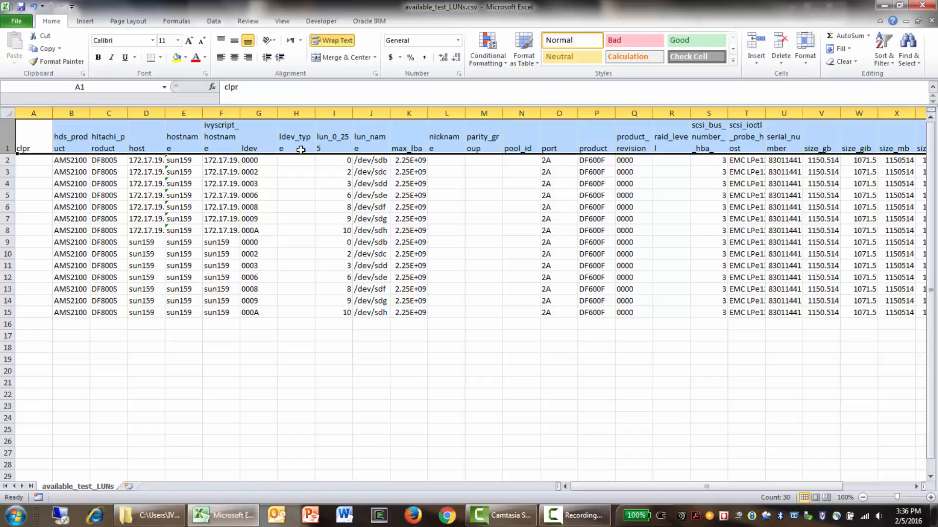
{"action": "mouse_move", "coordinate": [532, 186]}
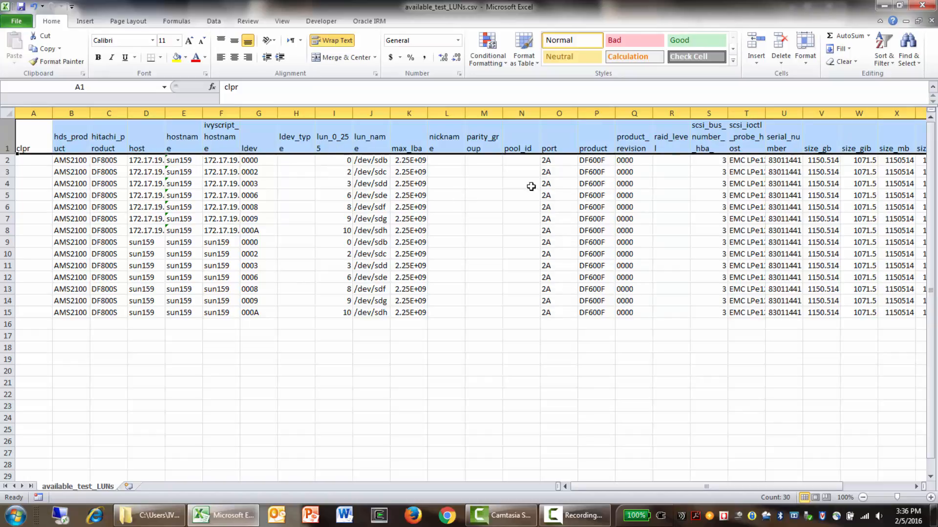
{"action": "mouse_move", "coordinate": [560, 170]}
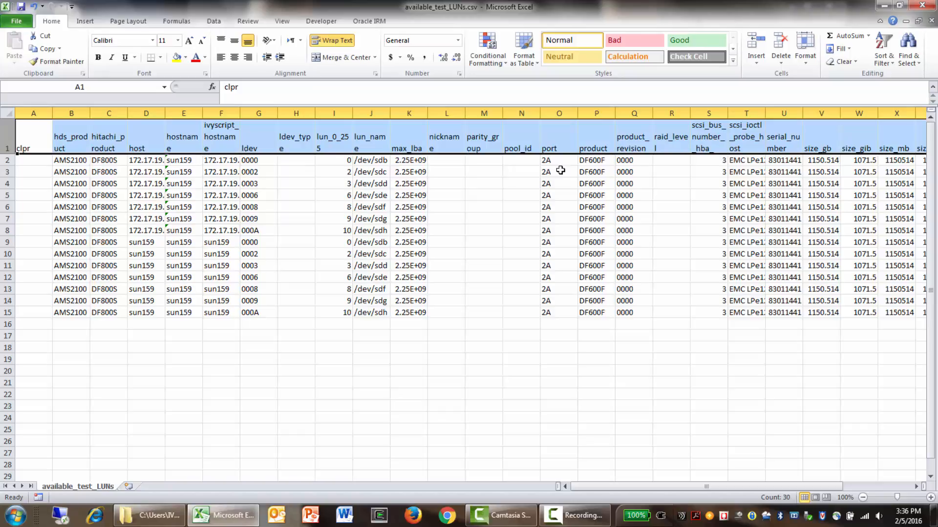
{"action": "mouse_move", "coordinate": [561, 163]}
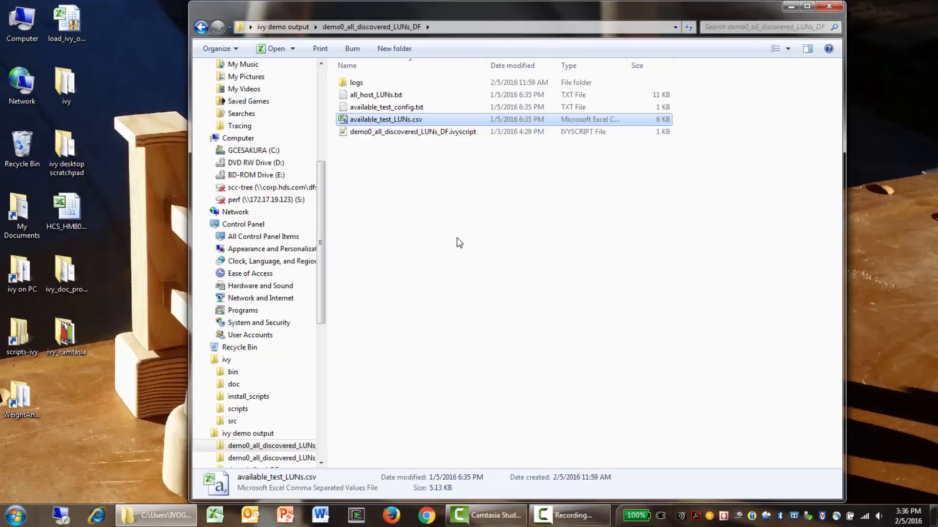
{"action": "mouse_move", "coordinate": [790, 99]}
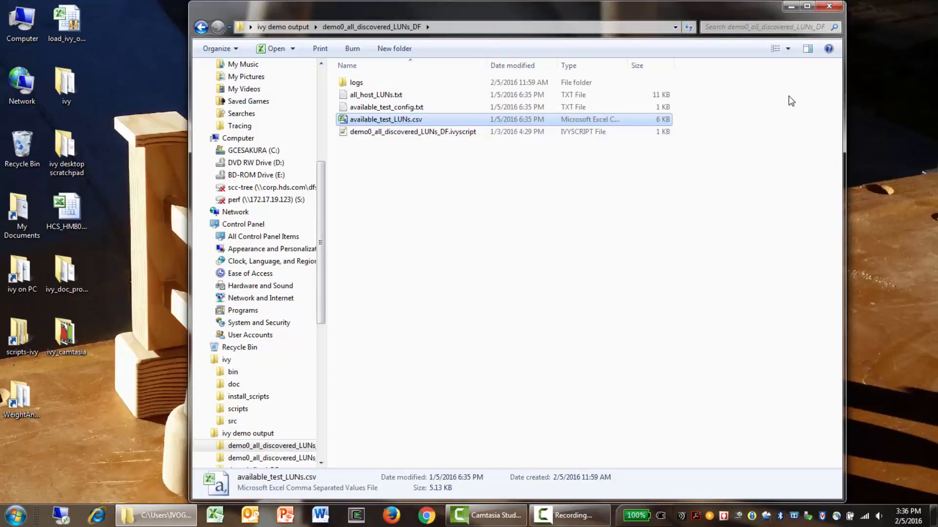